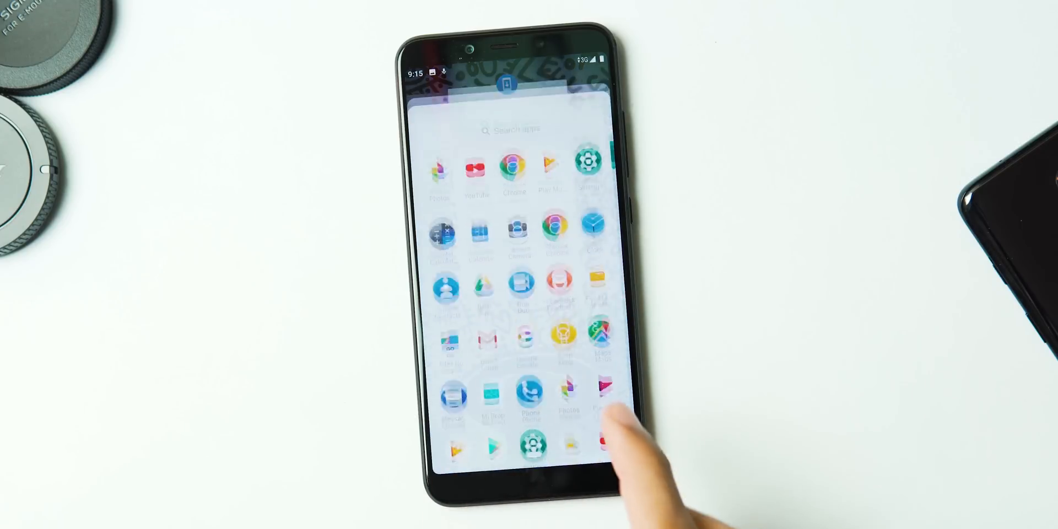
Go to Settings > System and check for a new system update
left_click(531, 446)
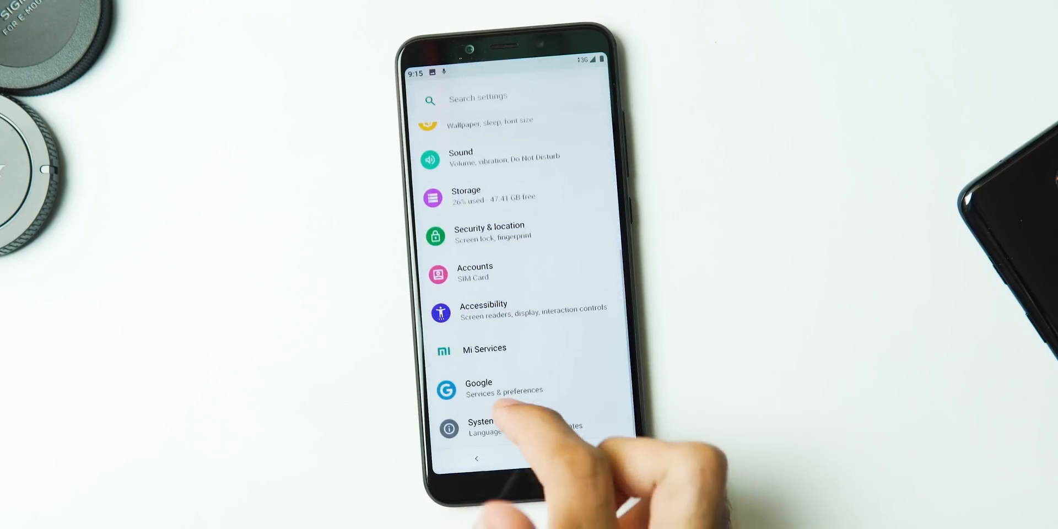
left_click(479, 425)
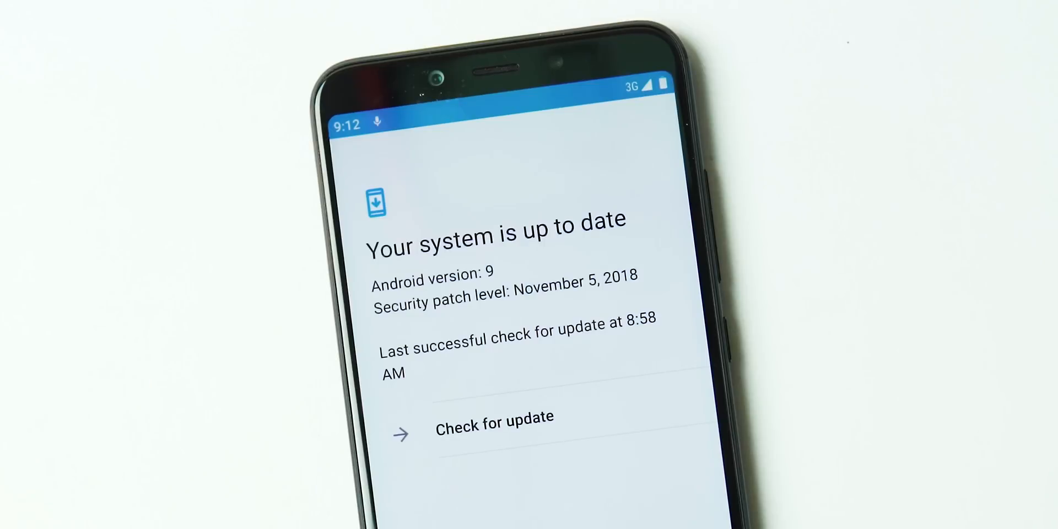
left_click(494, 419)
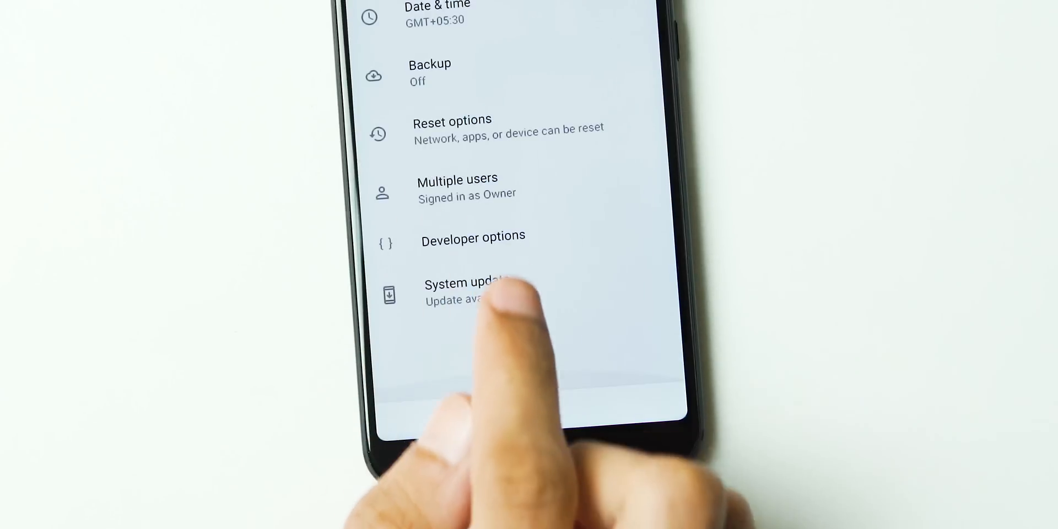
Start downloading and installing the 227.2 MB Android 9 Pie update
left_click(473, 290)
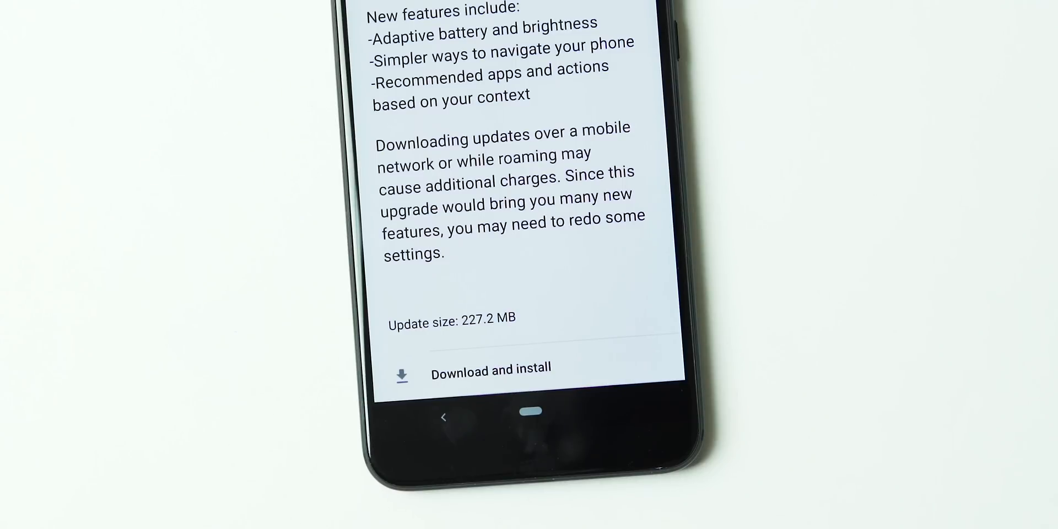
left_click(491, 369)
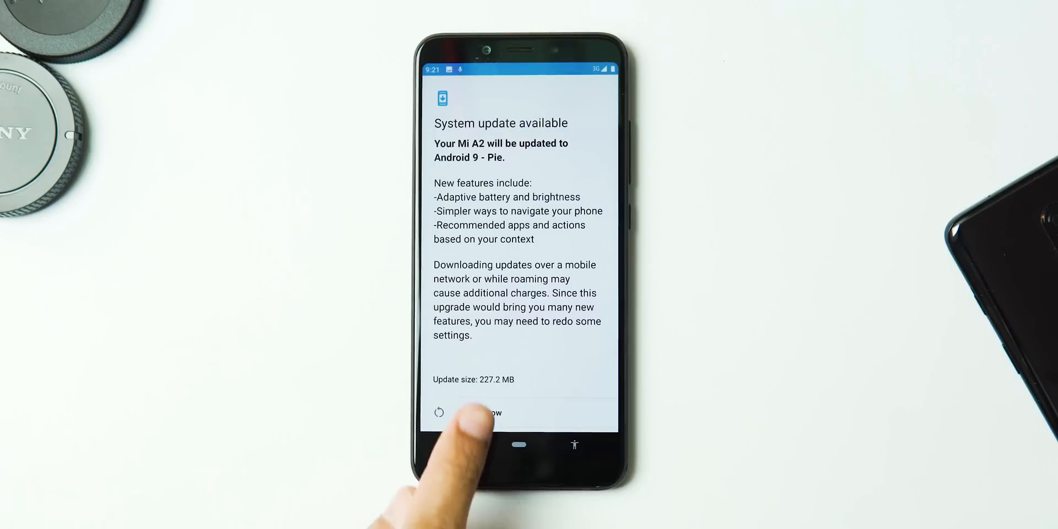
Restart the phone to apply the Android 9 Pie update
left_click(479, 413)
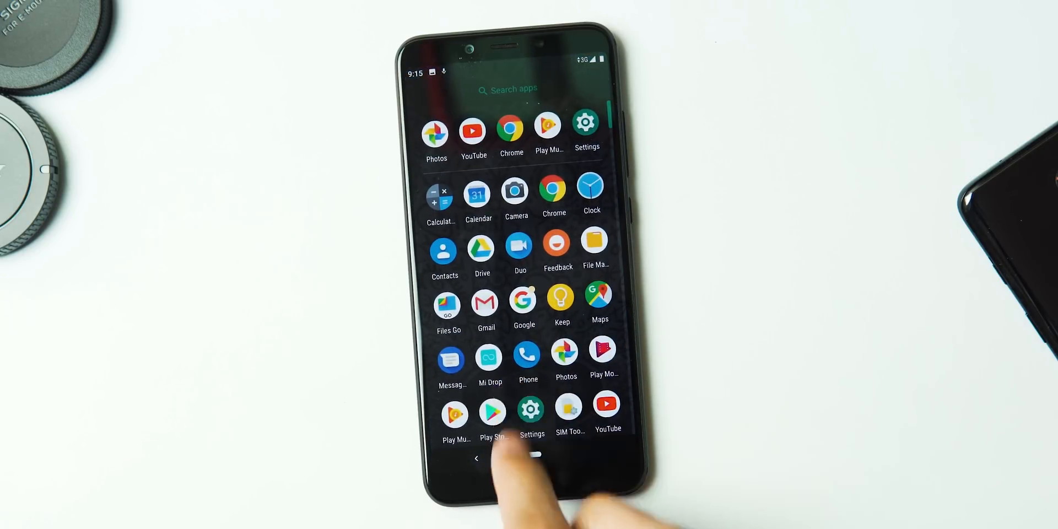
Reach the Accessibility Menu setting under Accessibility's Interaction controls and enable it
left_click(531, 408)
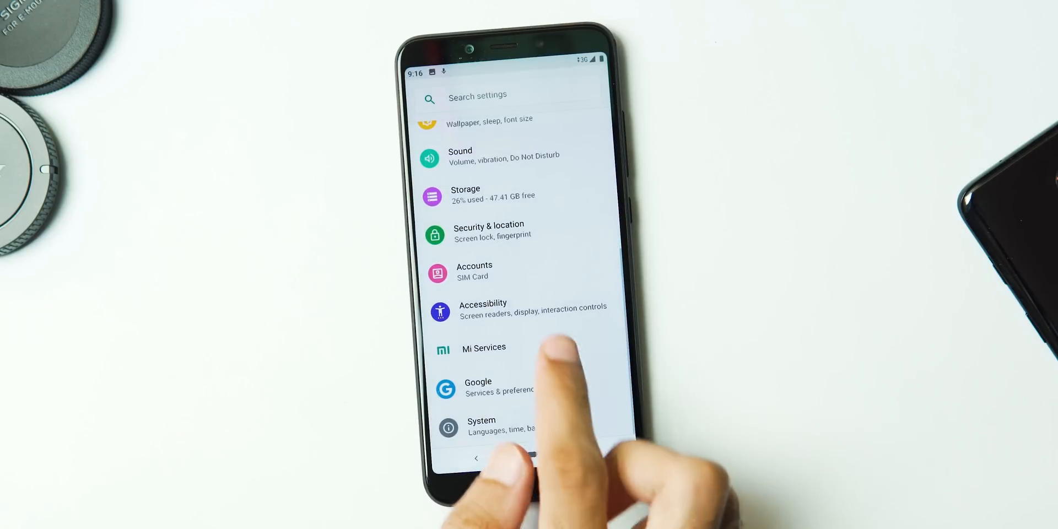
left_click(483, 308)
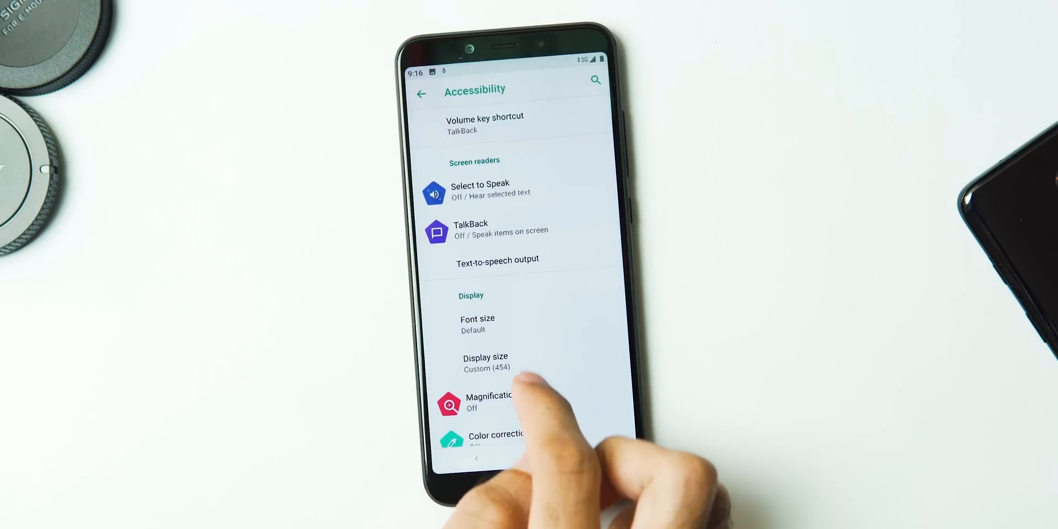
scroll("down", 3)
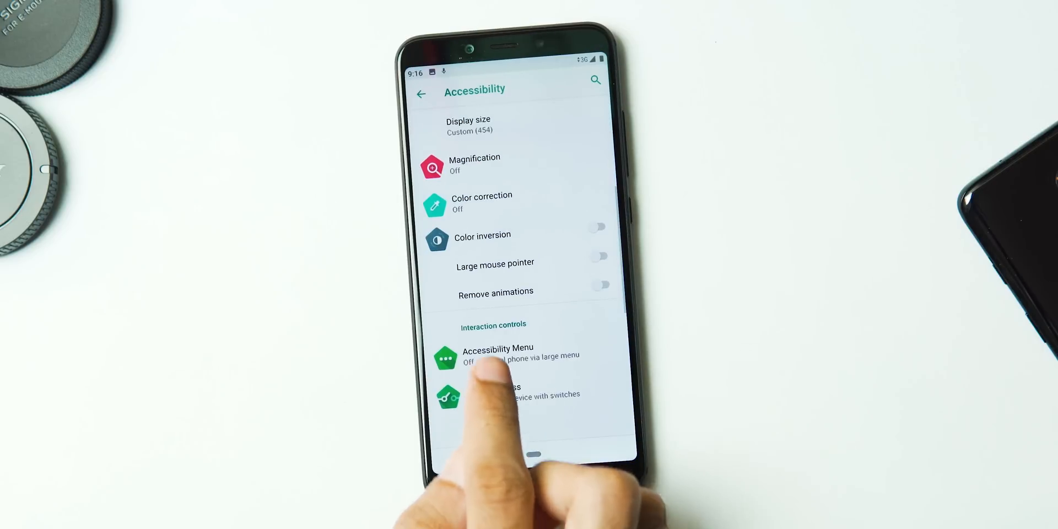
left_click(498, 354)
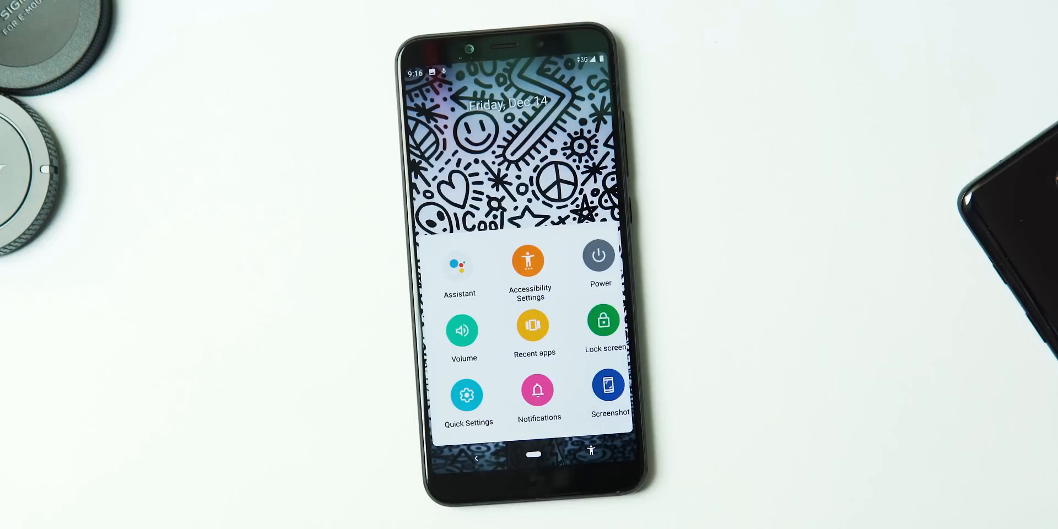
left_click(465, 395)
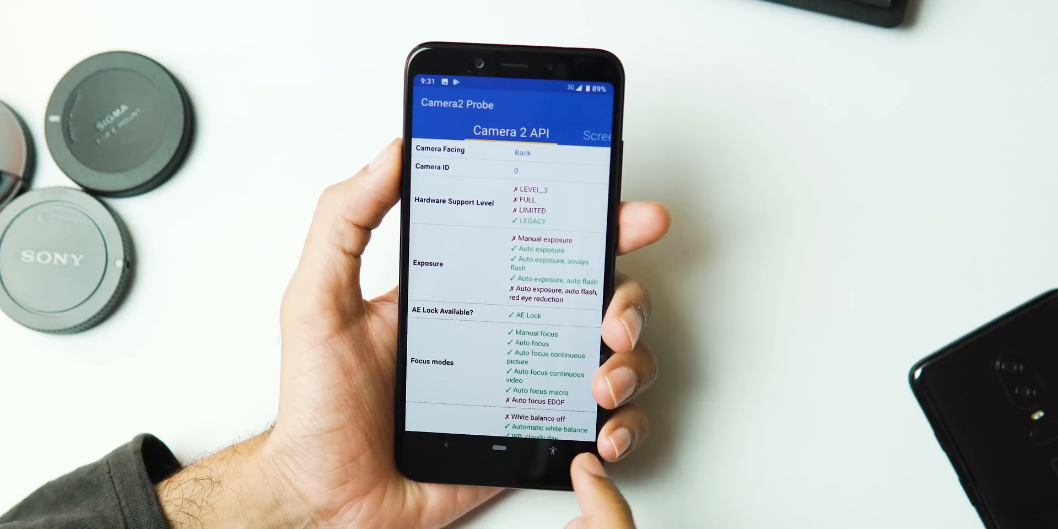
Leave Camera2 Probe after reading the LEGACY support level and return home
left_click(512, 446)
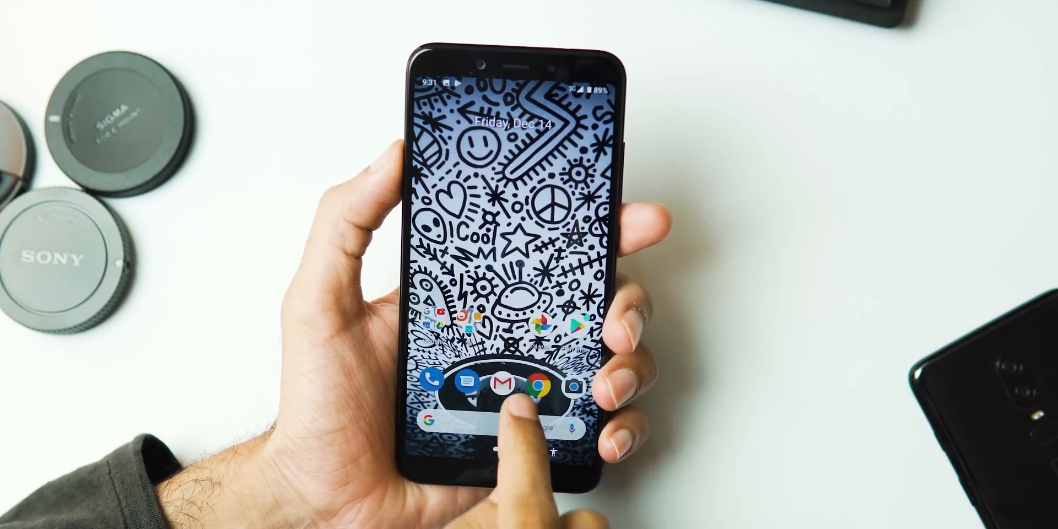